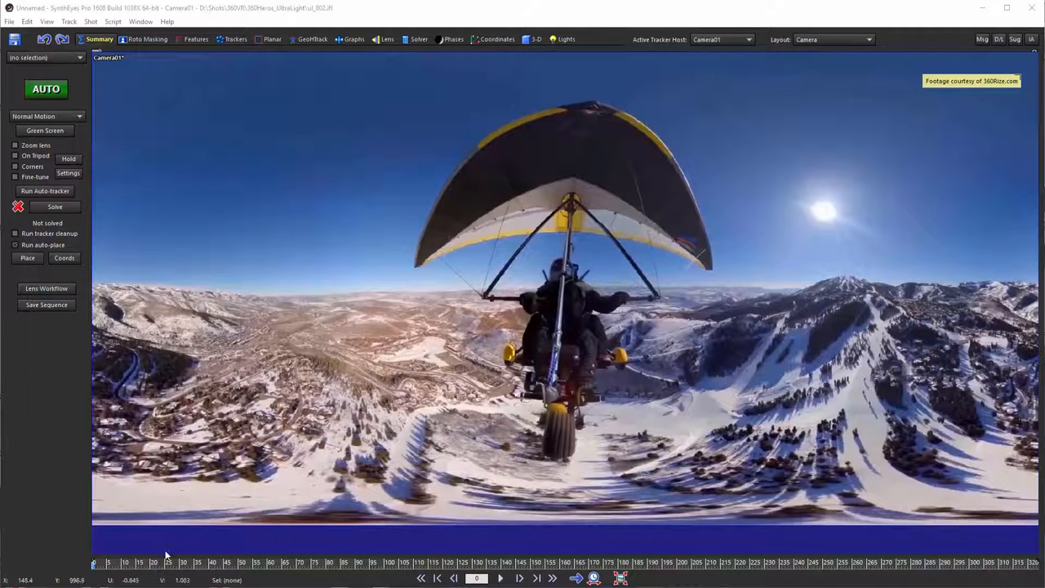
Switch to the GeoHTrack room so the perspective layout shows the glider pilot on the sphere
{"action": "left_click", "coordinate": [499, 578]}
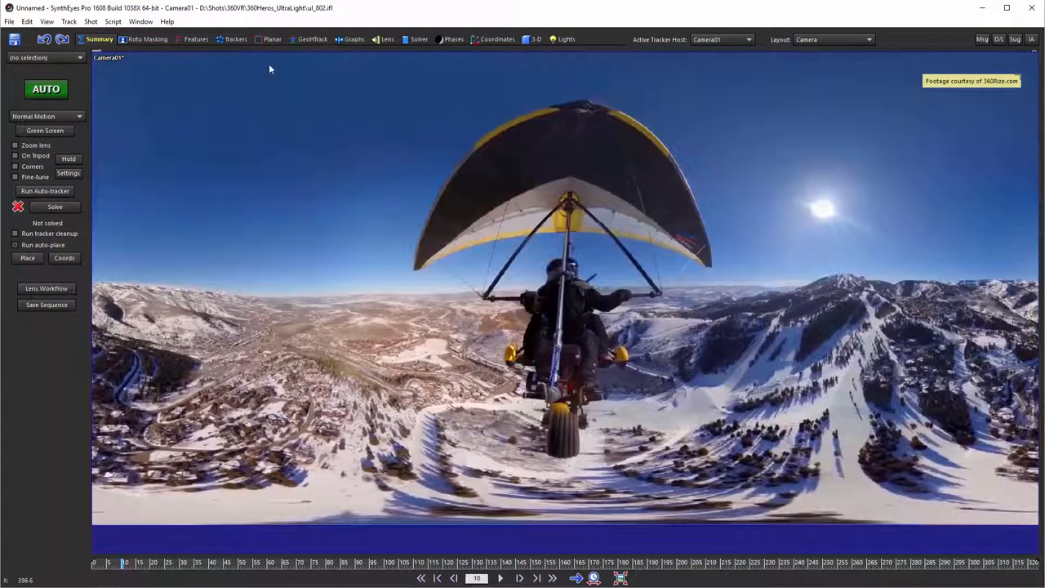
{"action": "left_click", "coordinate": [314, 40]}
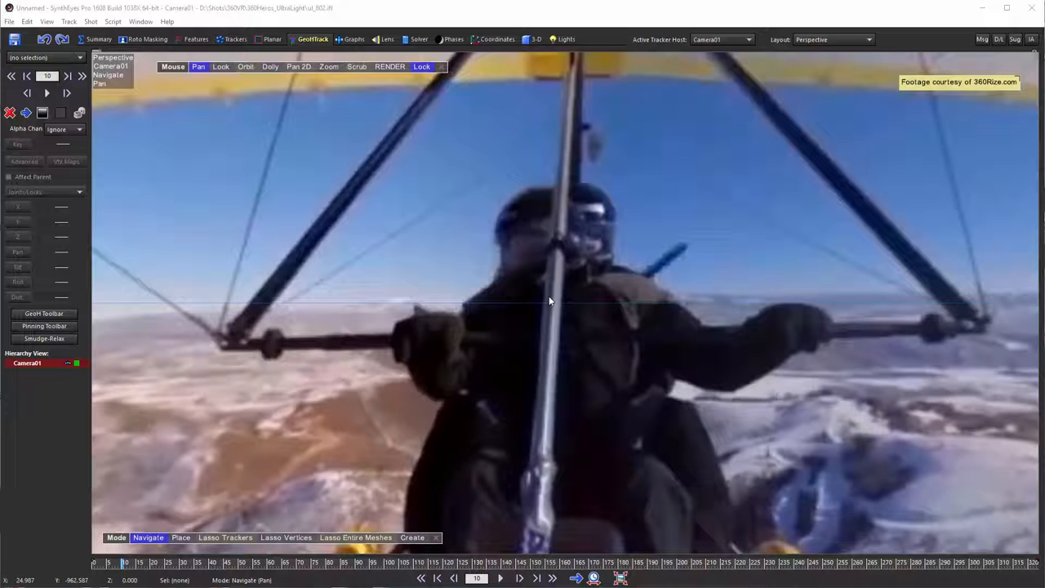
{"action": "mouse_move", "coordinate": [487, 176]}
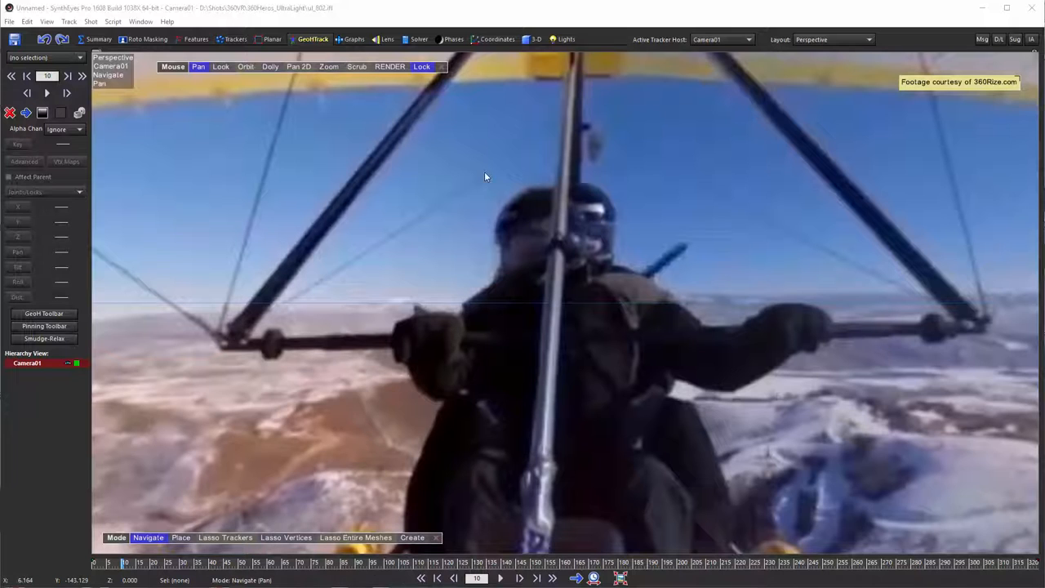
{"action": "left_click", "coordinate": [832, 39]}
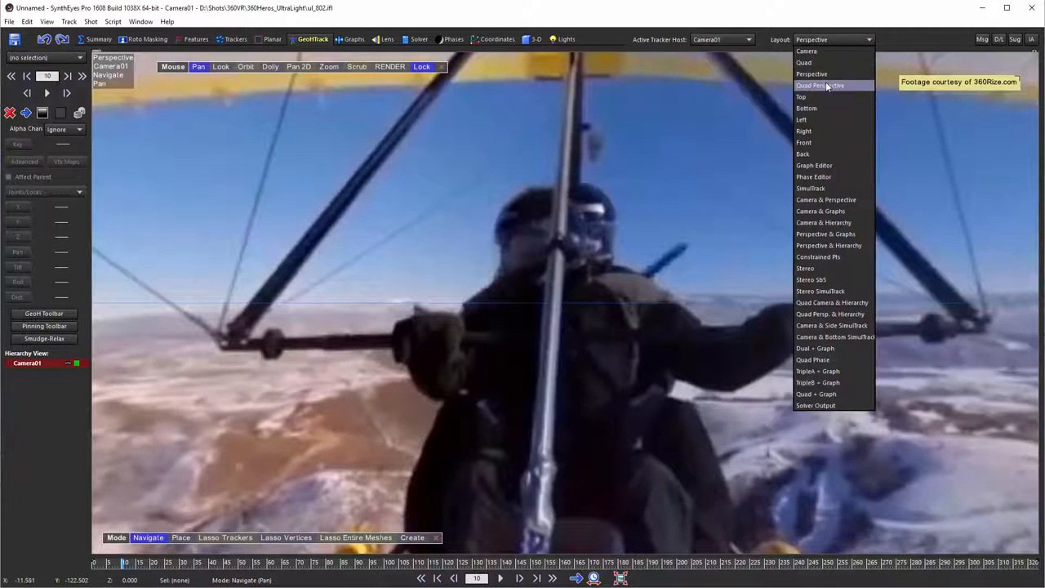
{"action": "left_click", "coordinate": [820, 85]}
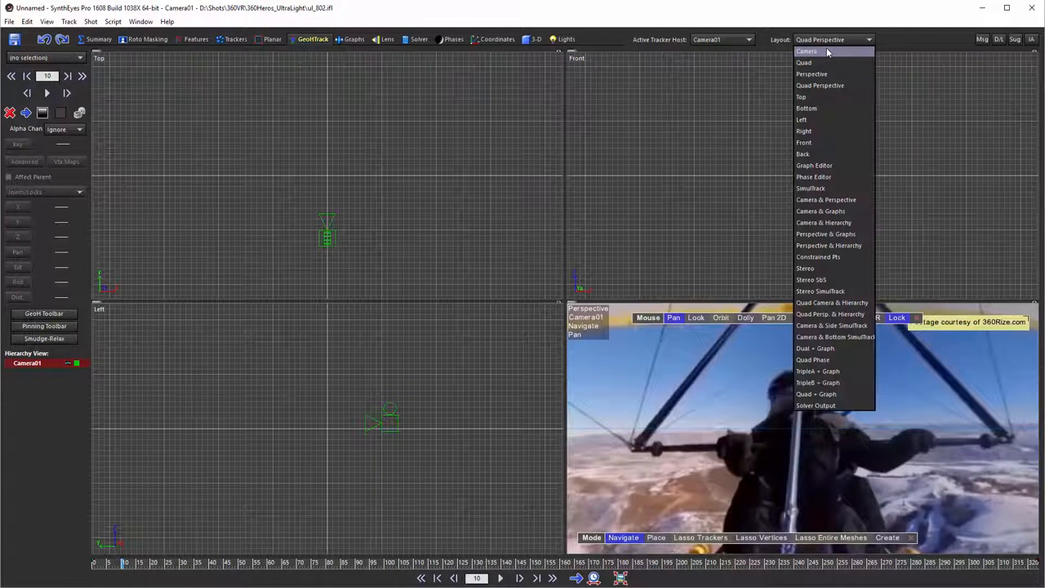
{"action": "mouse_move", "coordinate": [810, 73]}
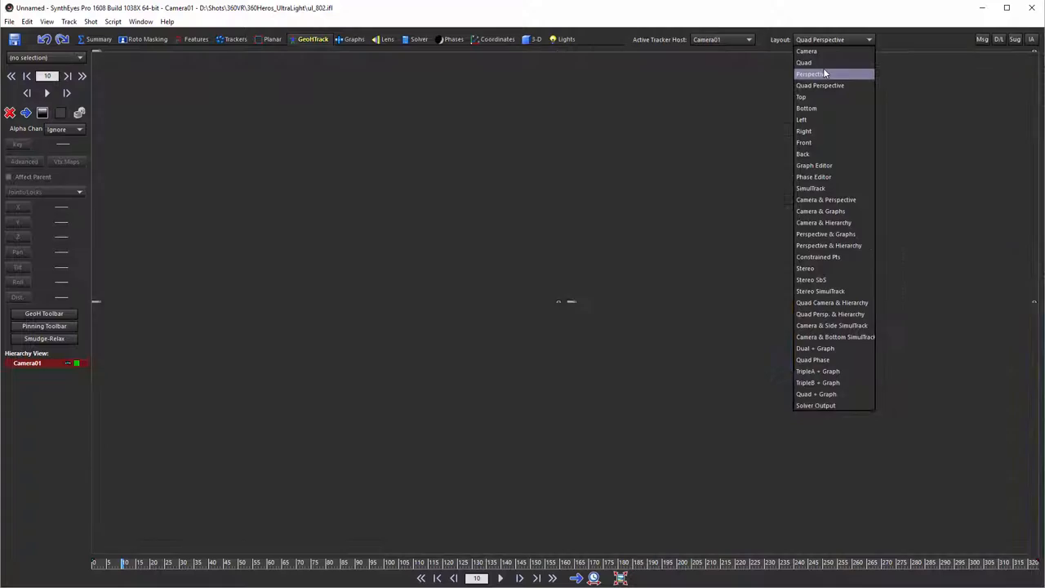
{"action": "left_click", "coordinate": [810, 74]}
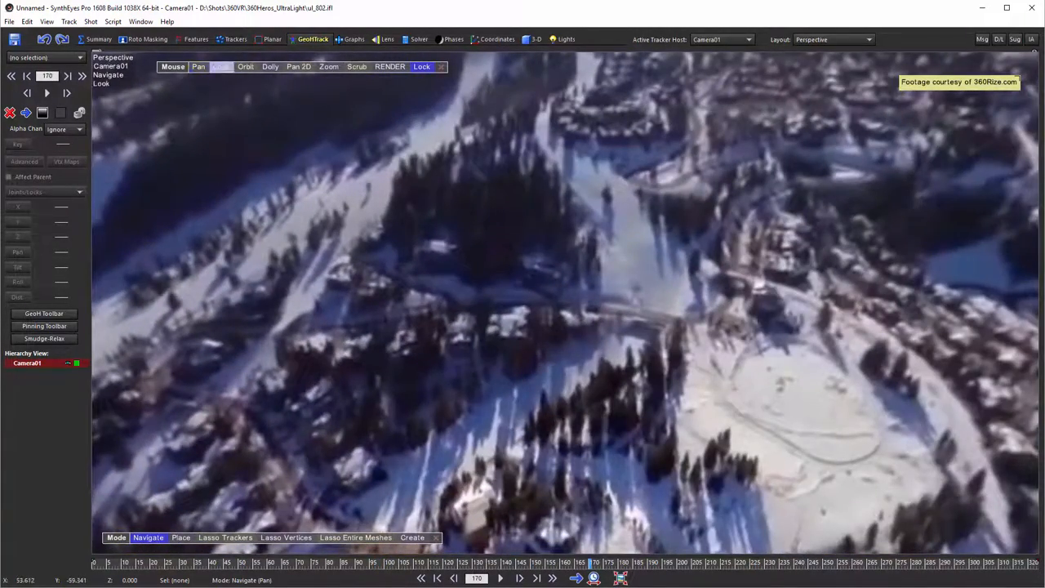
Pan the perspective view across the mountains and check View > Lock position only
{"action": "left_click", "coordinate": [222, 65]}
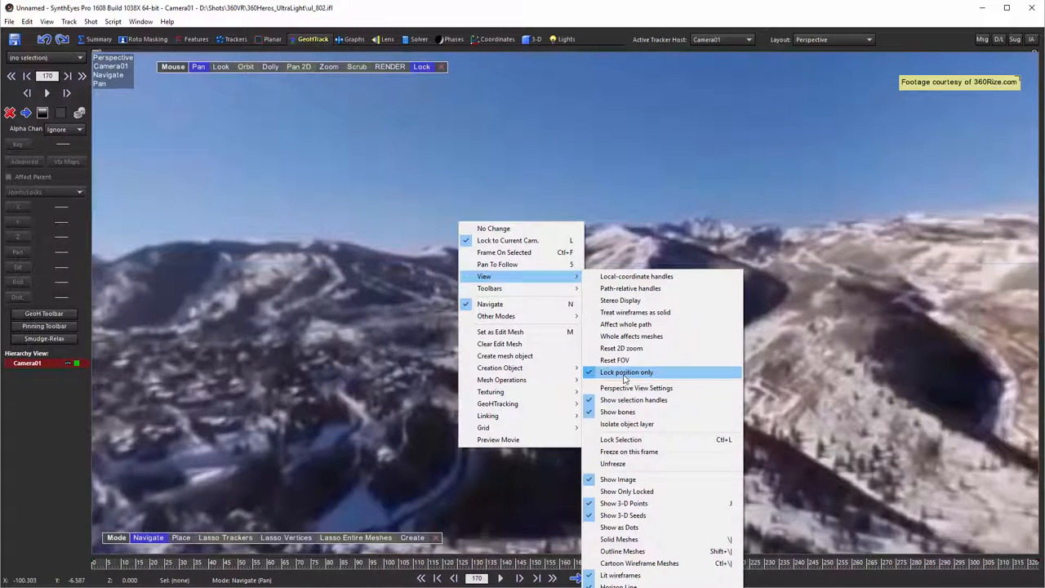
{"action": "mouse_move", "coordinate": [547, 168]}
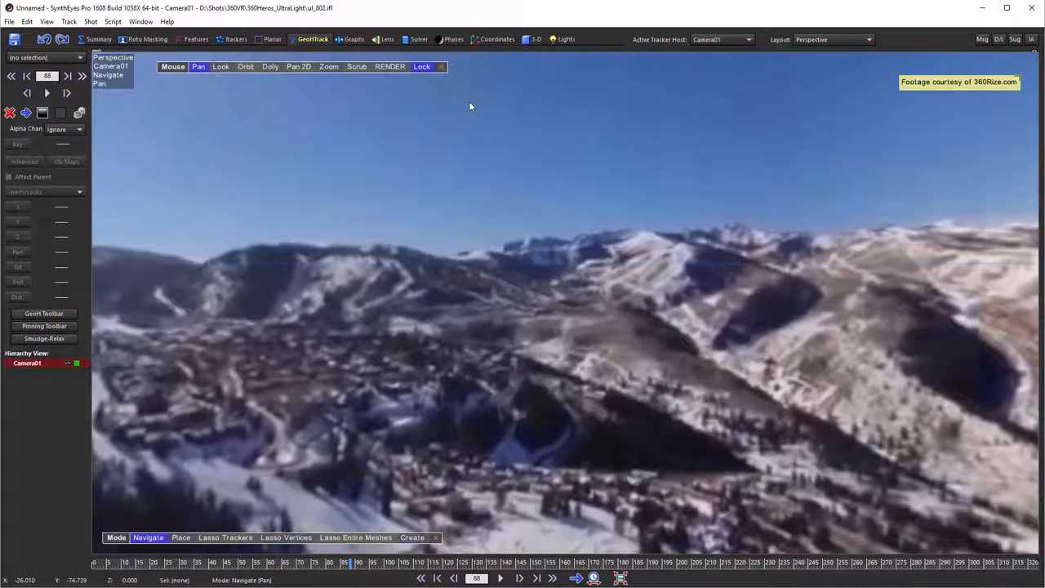
{"action": "mouse_move", "coordinate": [424, 137]}
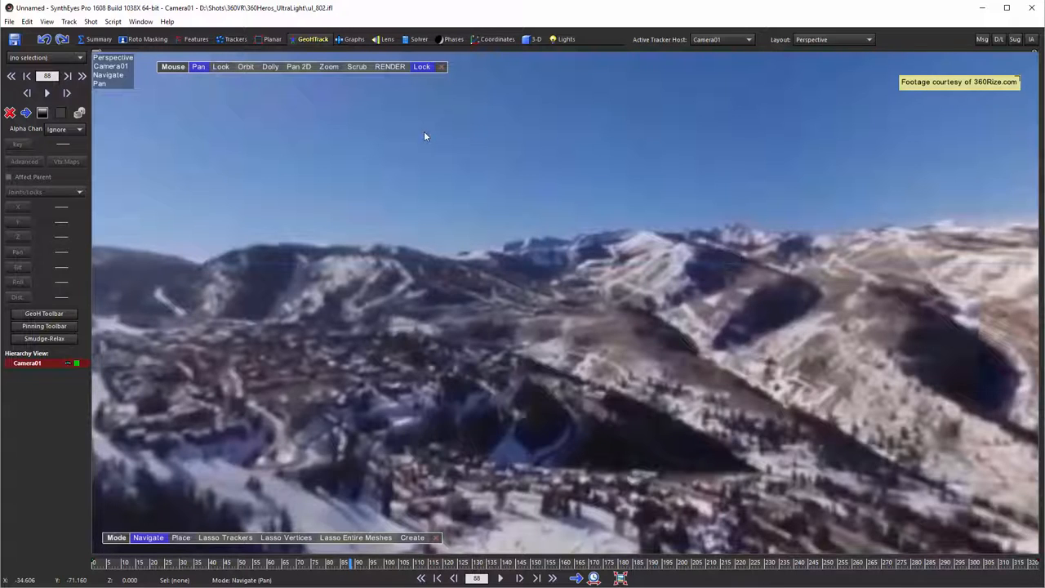
{"action": "right_click", "coordinate": [425, 137]}
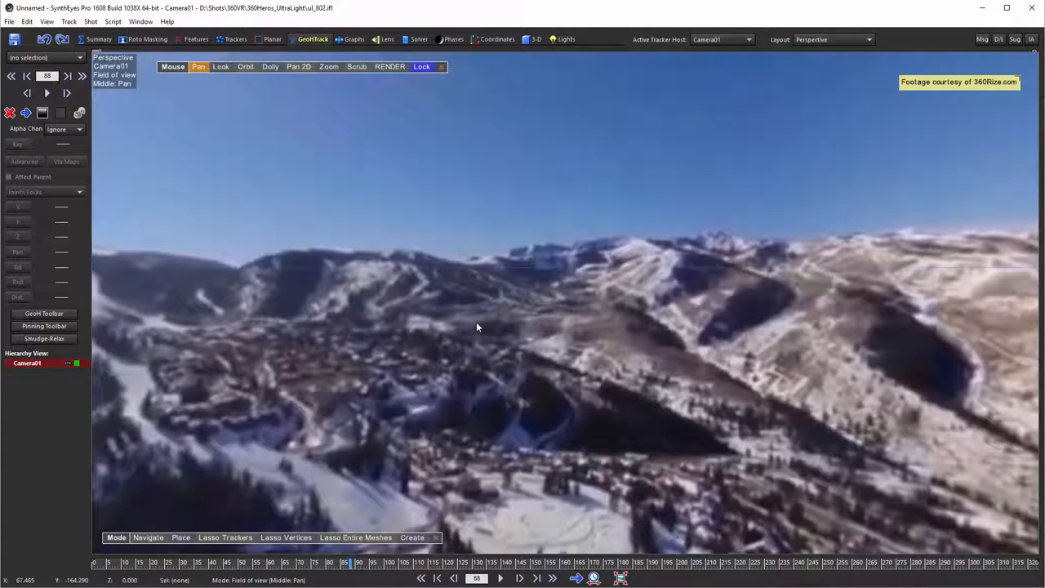
{"action": "mouse_move", "coordinate": [343, 288]}
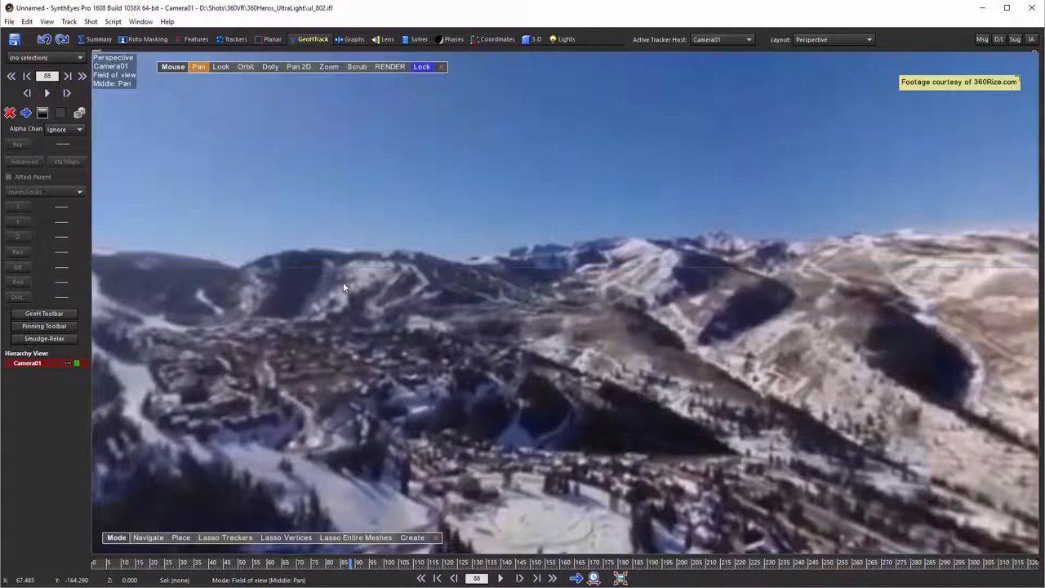
Switch to Look navigation, look down over the hillside, and reach for the Script menu
{"action": "left_click", "coordinate": [220, 66]}
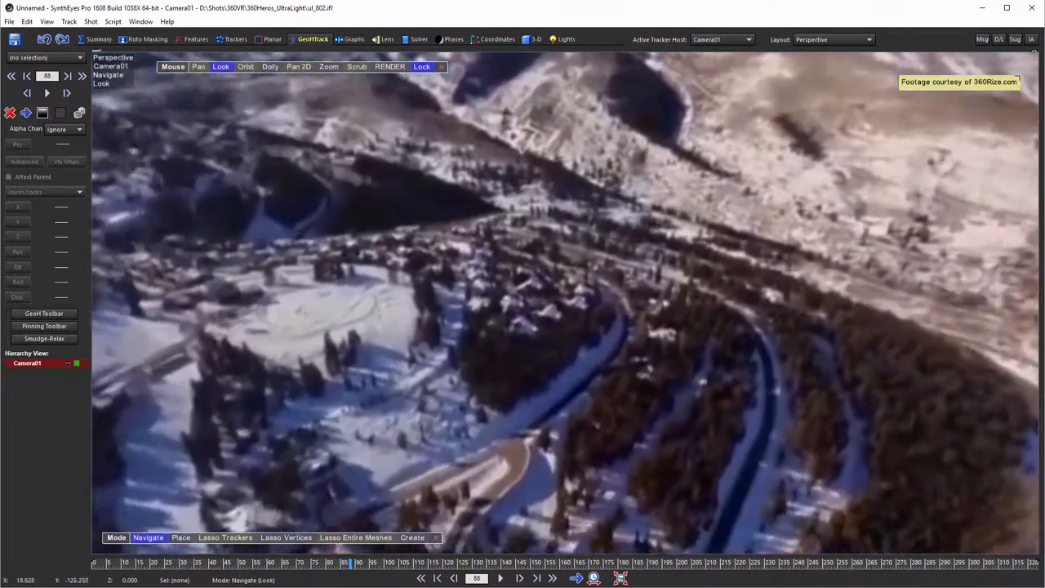
{"action": "left_click", "coordinate": [199, 66]}
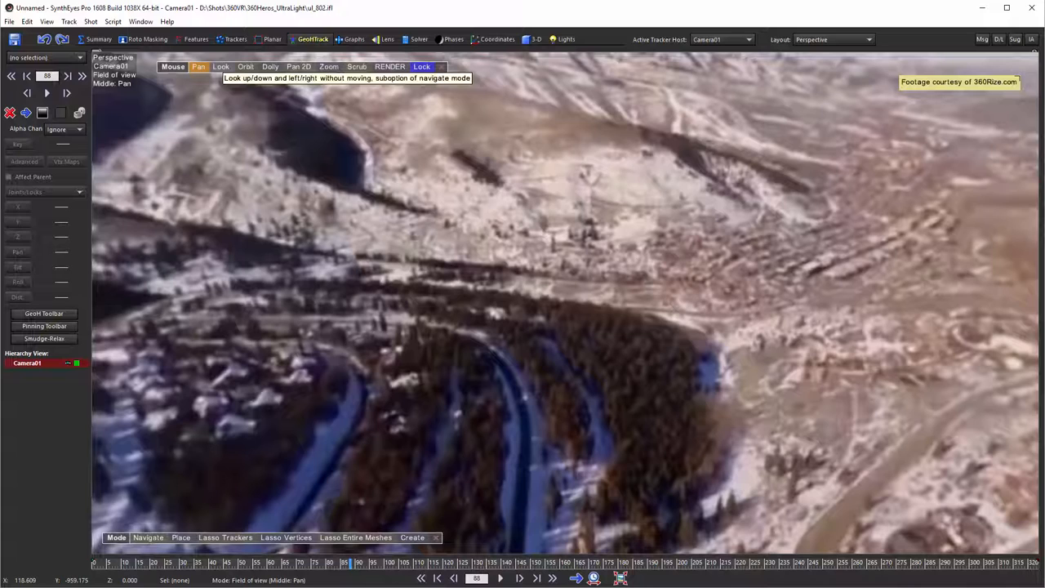
{"action": "left_click", "coordinate": [113, 21]}
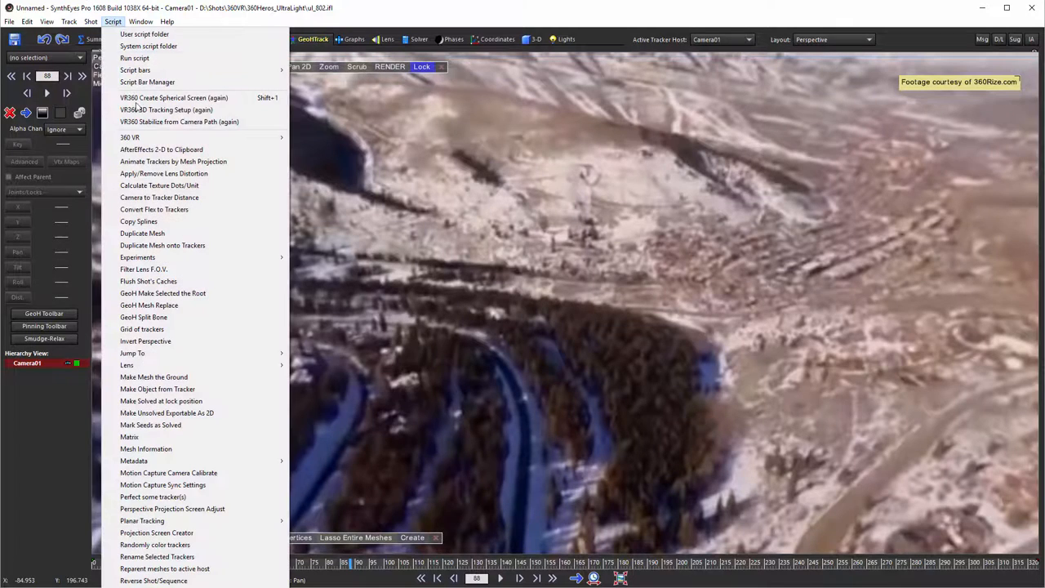